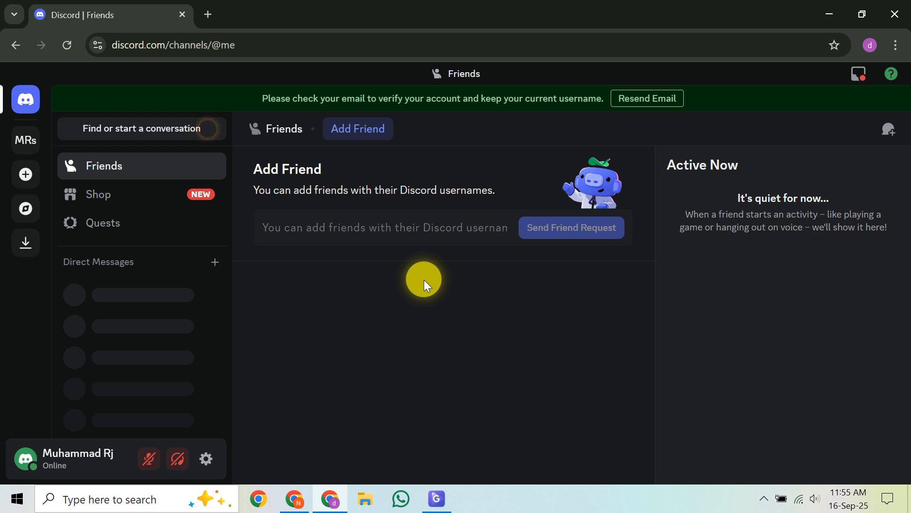
{"action": "mouse_move", "coordinate": [221, 459]}
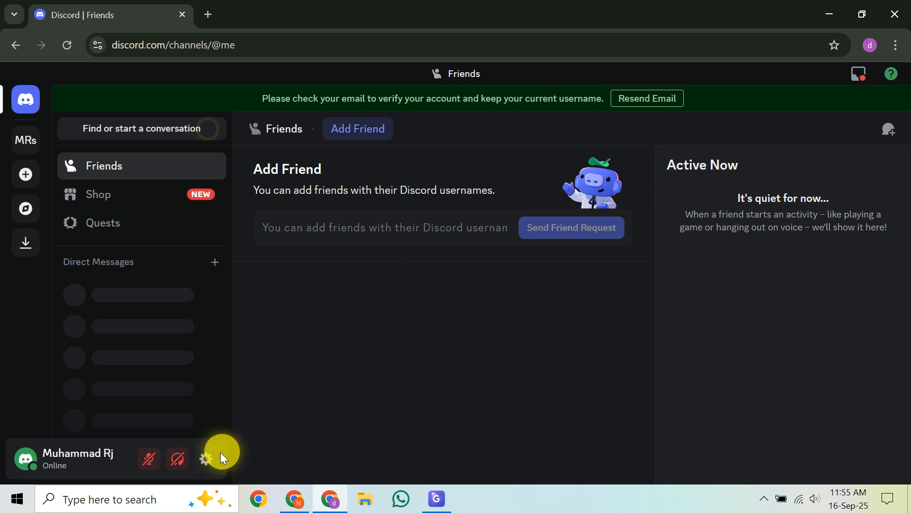
Open User Settings from the gear icon, browse the page, and close settings.
{"action": "left_click", "coordinate": [205, 458]}
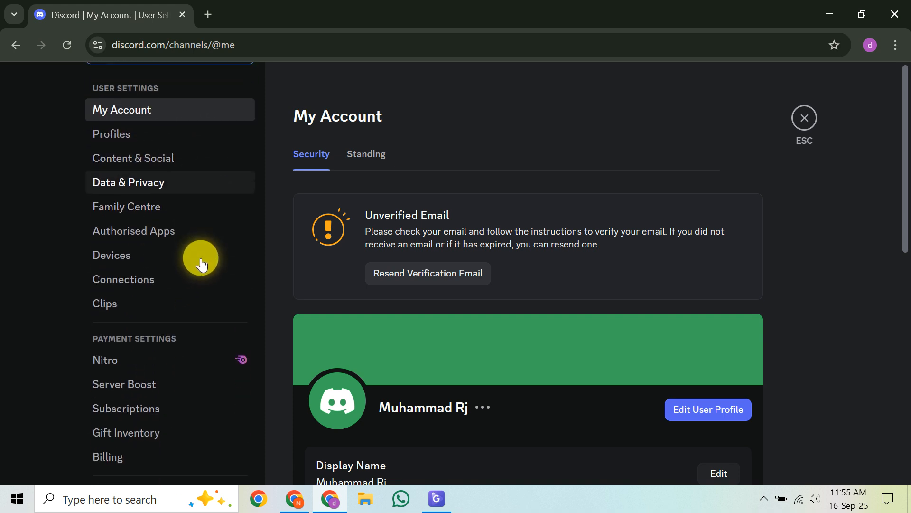
{"action": "scroll", "scroll_direction": "down", "scroll_amount": 3}
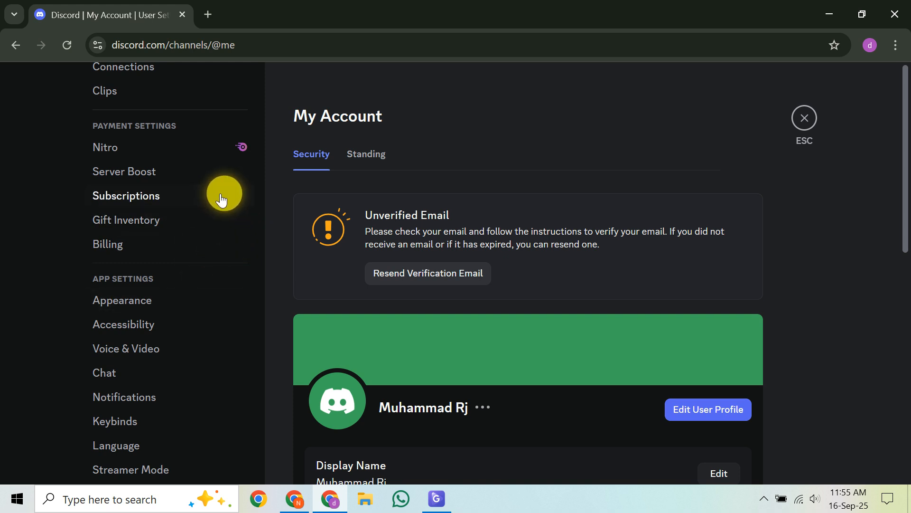
{"action": "left_click", "coordinate": [804, 117]}
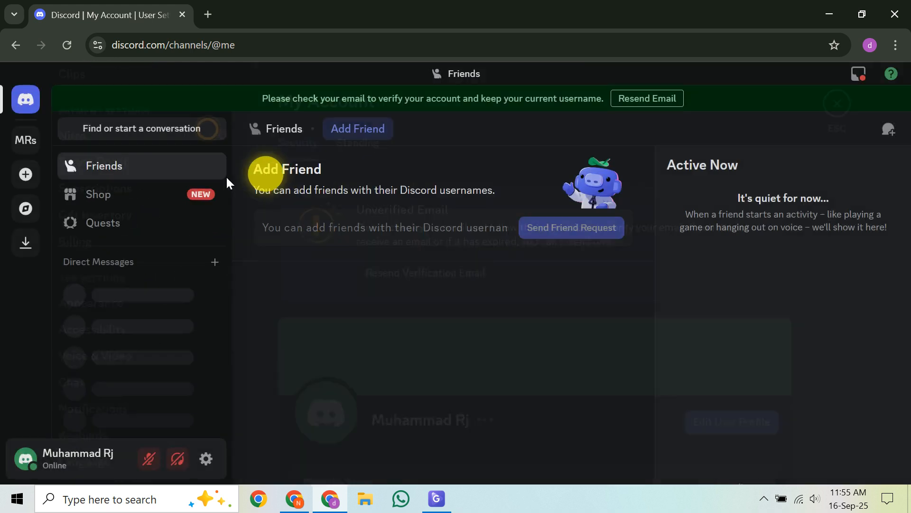
{"action": "left_click", "coordinate": [25, 139]}
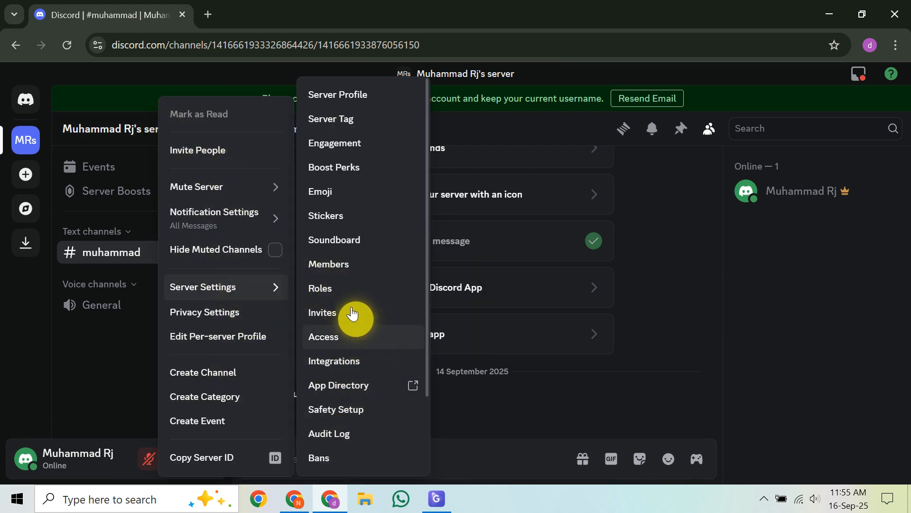
{"action": "left_click", "coordinate": [26, 99]}
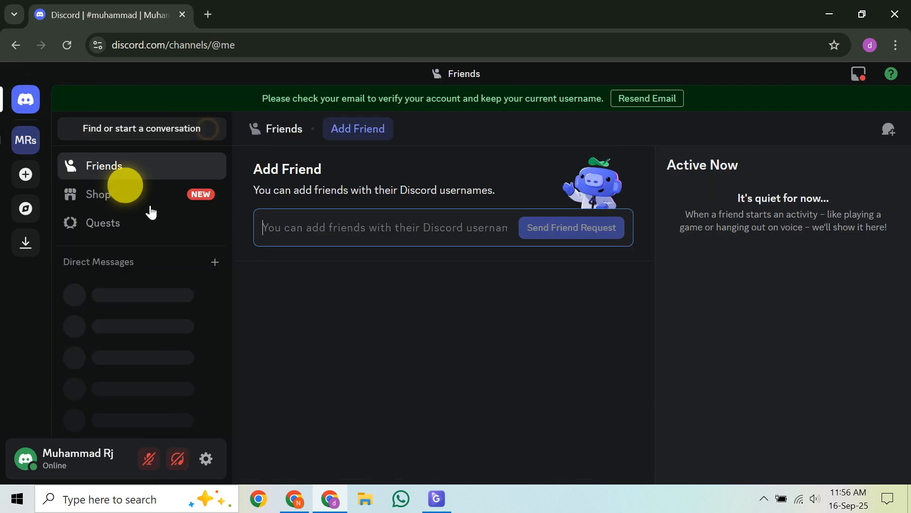
Reopen User Settings on Keybinds, scrolled to the top of the default shortcuts list.
{"action": "left_click", "coordinate": [205, 459]}
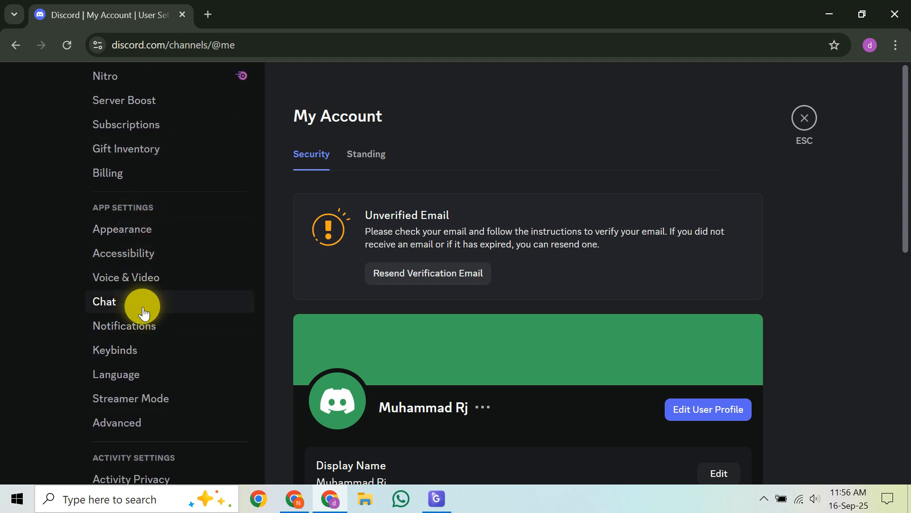
{"action": "left_click", "coordinate": [115, 349]}
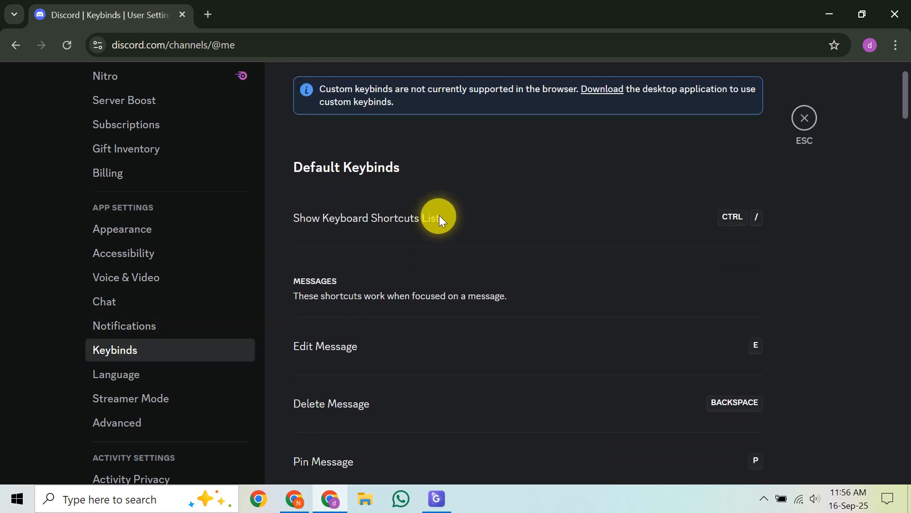
{"action": "scroll", "scroll_direction": "up", "scroll_amount": 3}
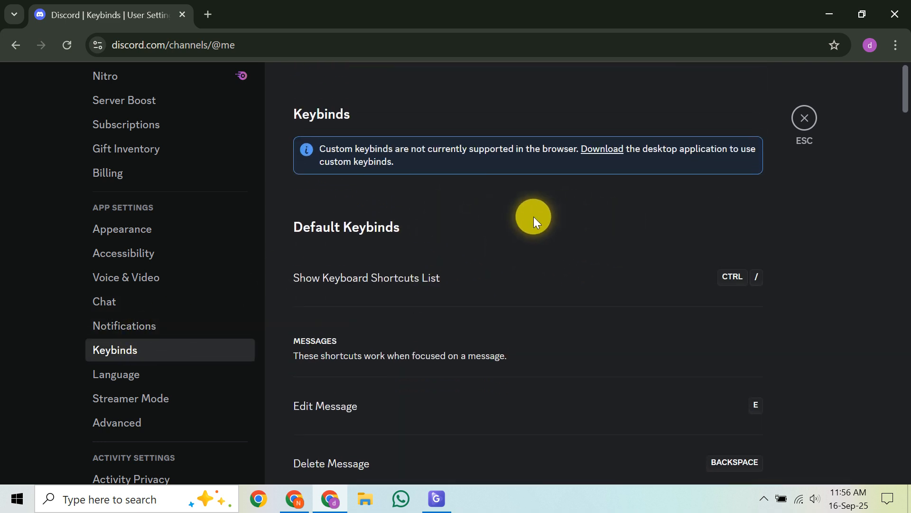